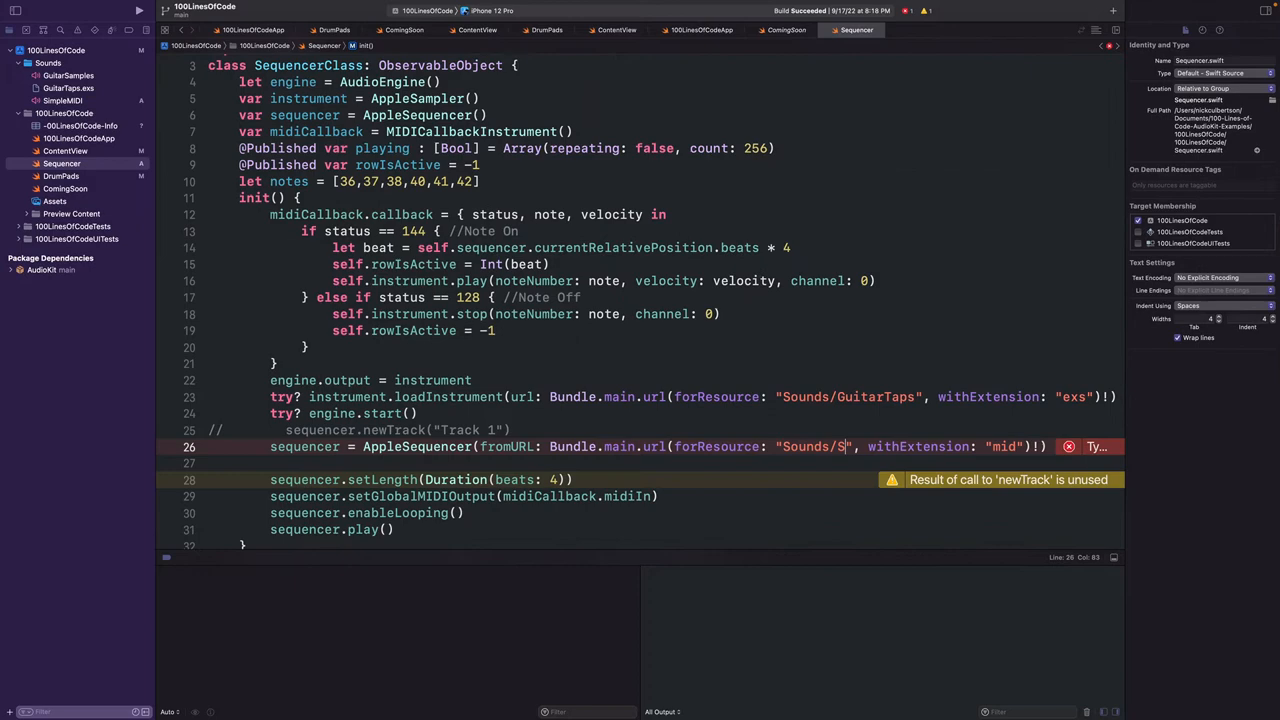
Step: Complete the sequencer resource path as "Sounds/SimpleMIDI" and log beats with print(b)
type("impleMIDI")
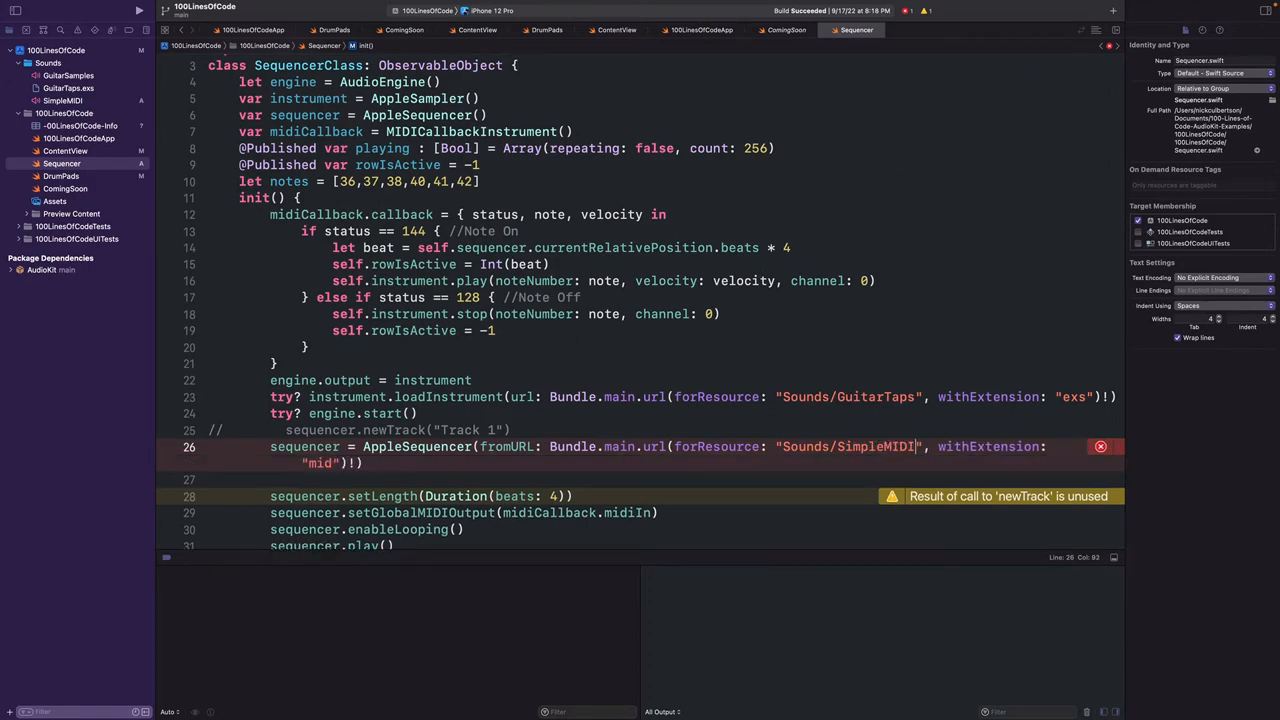
type("print(b")
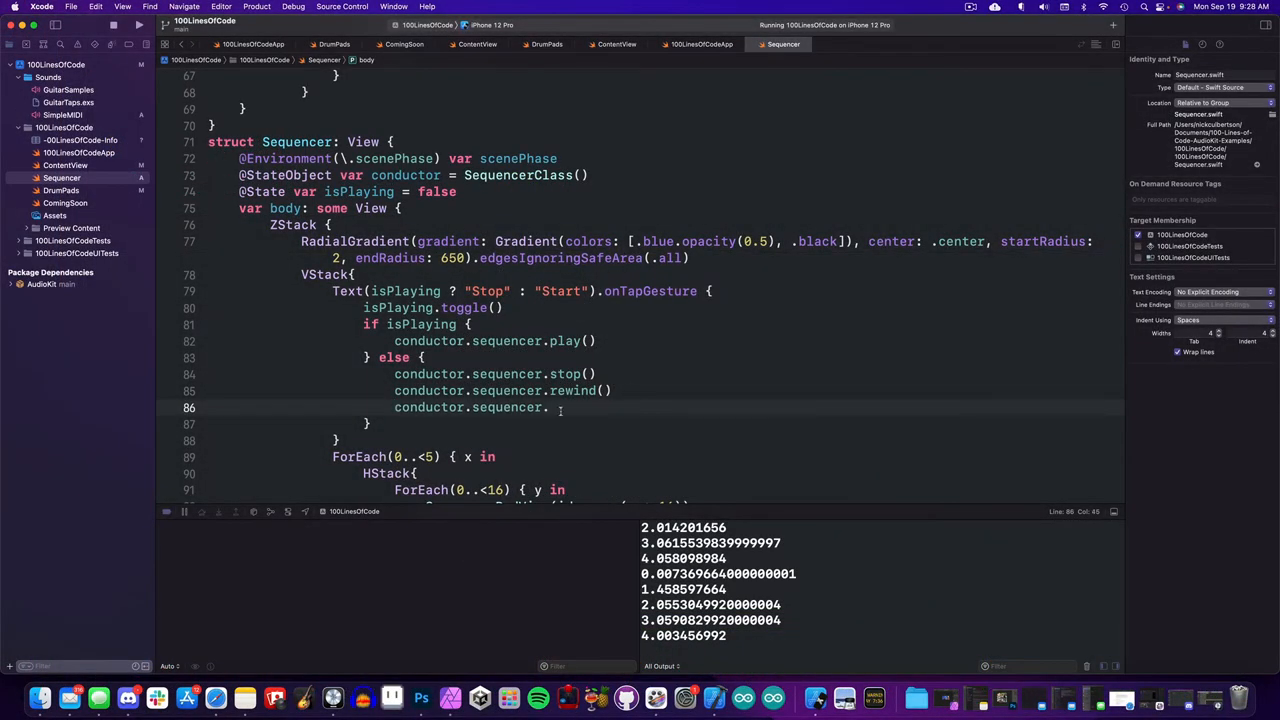
Step: Prepare the sequencer and call conductor.sequencer.setTime(3) before playing on Start
type("preroll()")
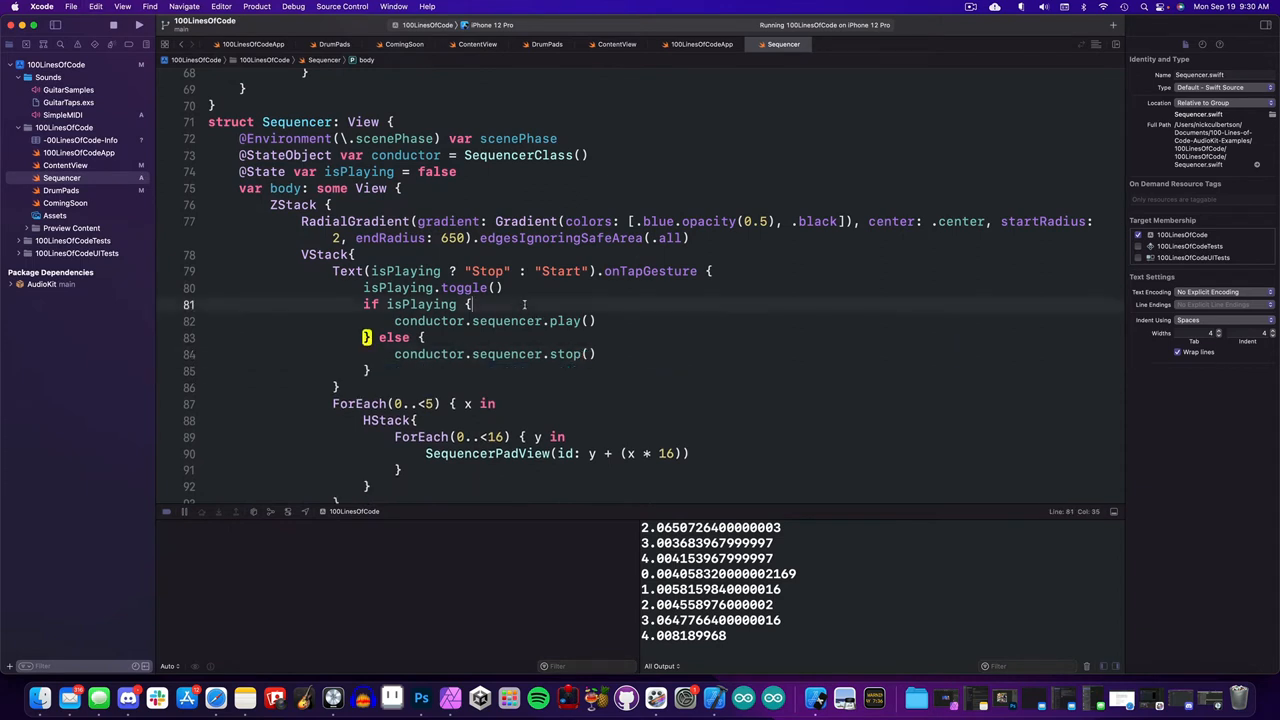
type("conductor.sequencer.setTime(3)")
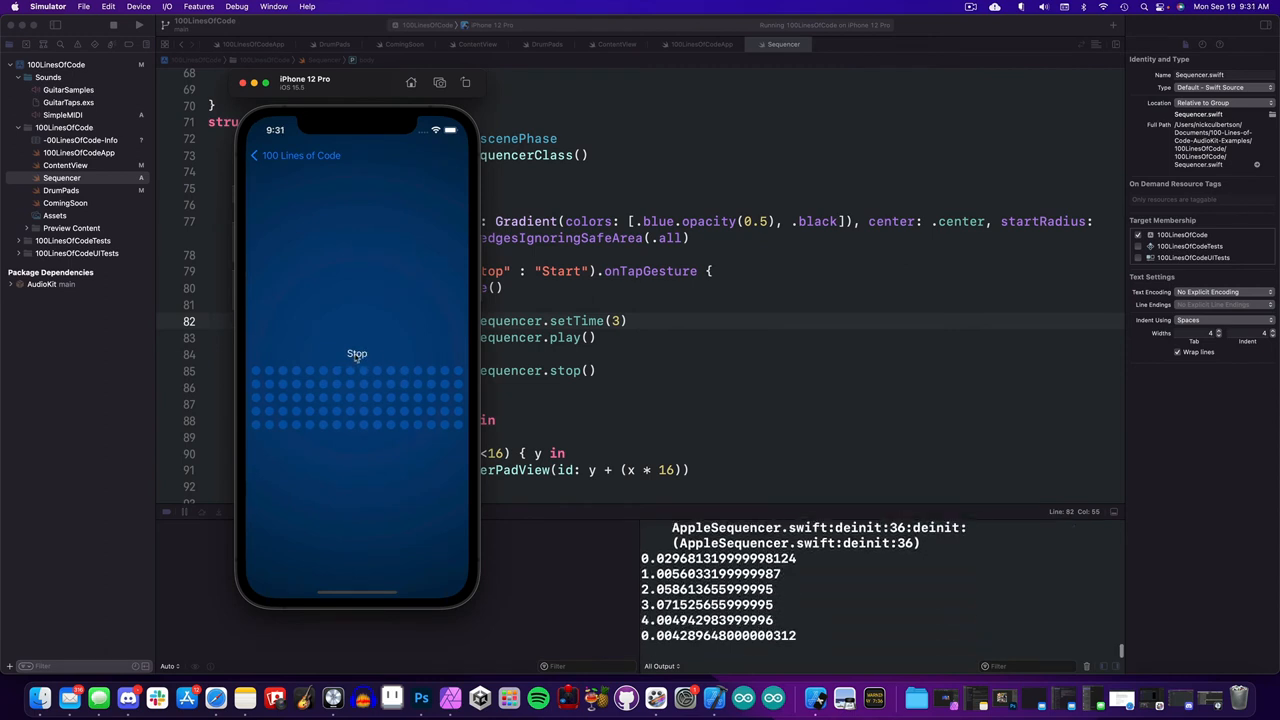
Step: Tap Stop in the Simulator app, then click back toward Xcode
left_click(357, 353)
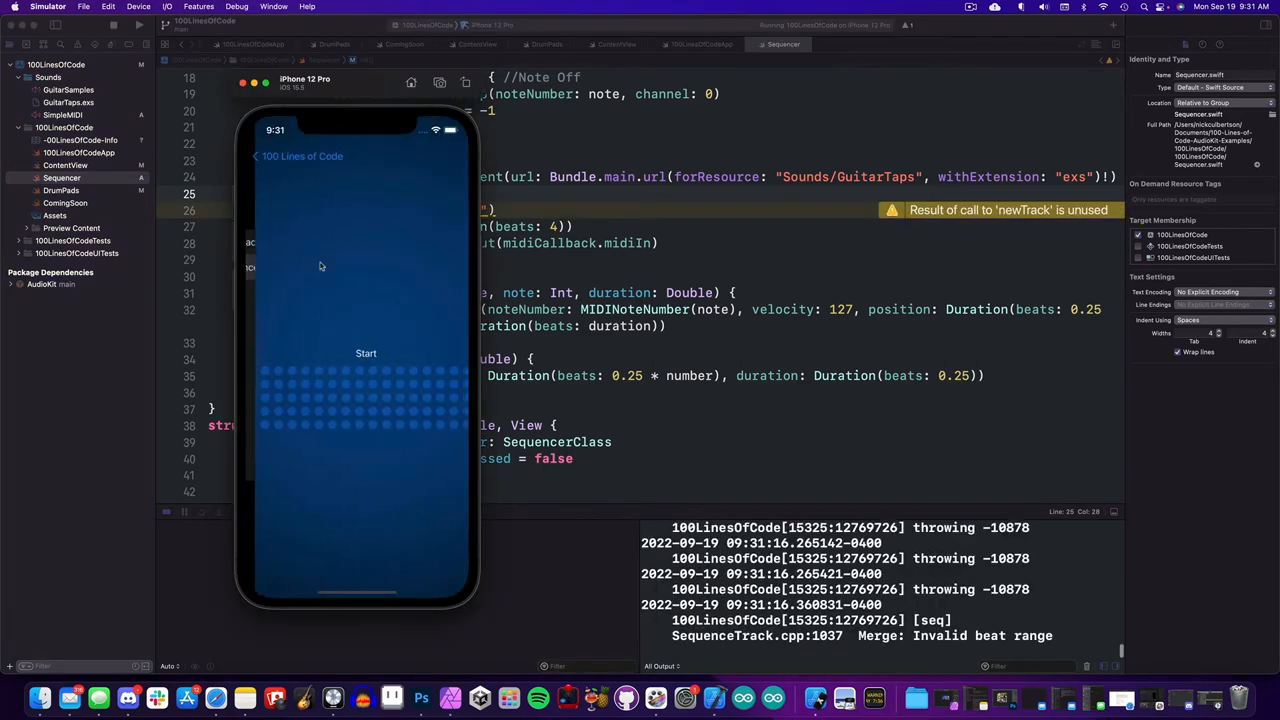
left_click(366, 353)
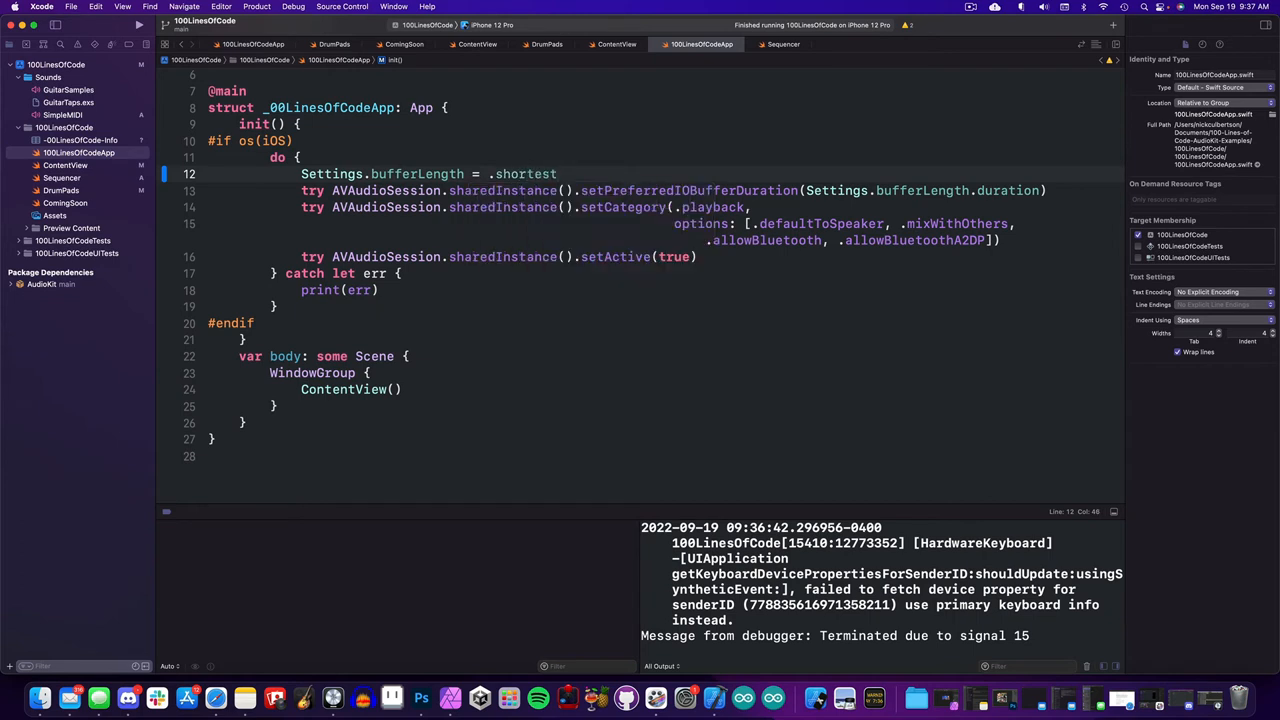
Step: Select the Settings.bufferLength = .shortest line in 100LinesOfCodeApp.swift
left_click(160, 30)
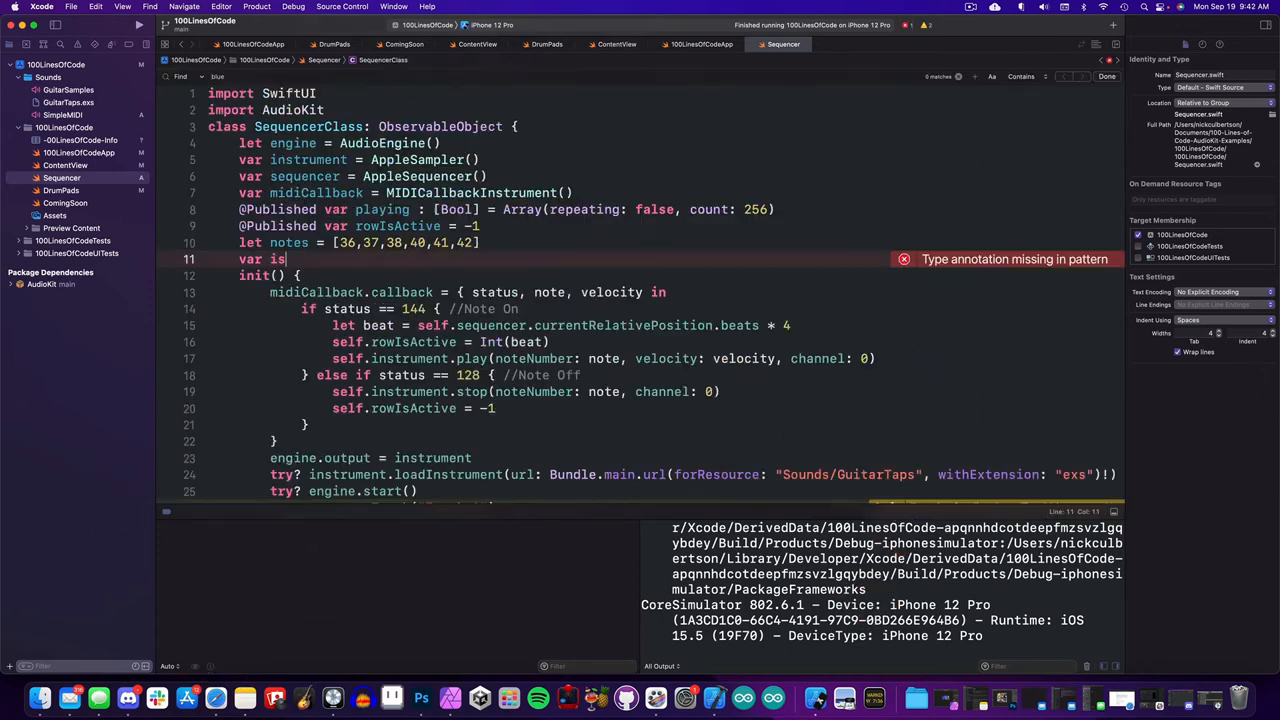
Step: Add var isLoading = false to SequencerClass, run the app, and tap Start
type("Loading")
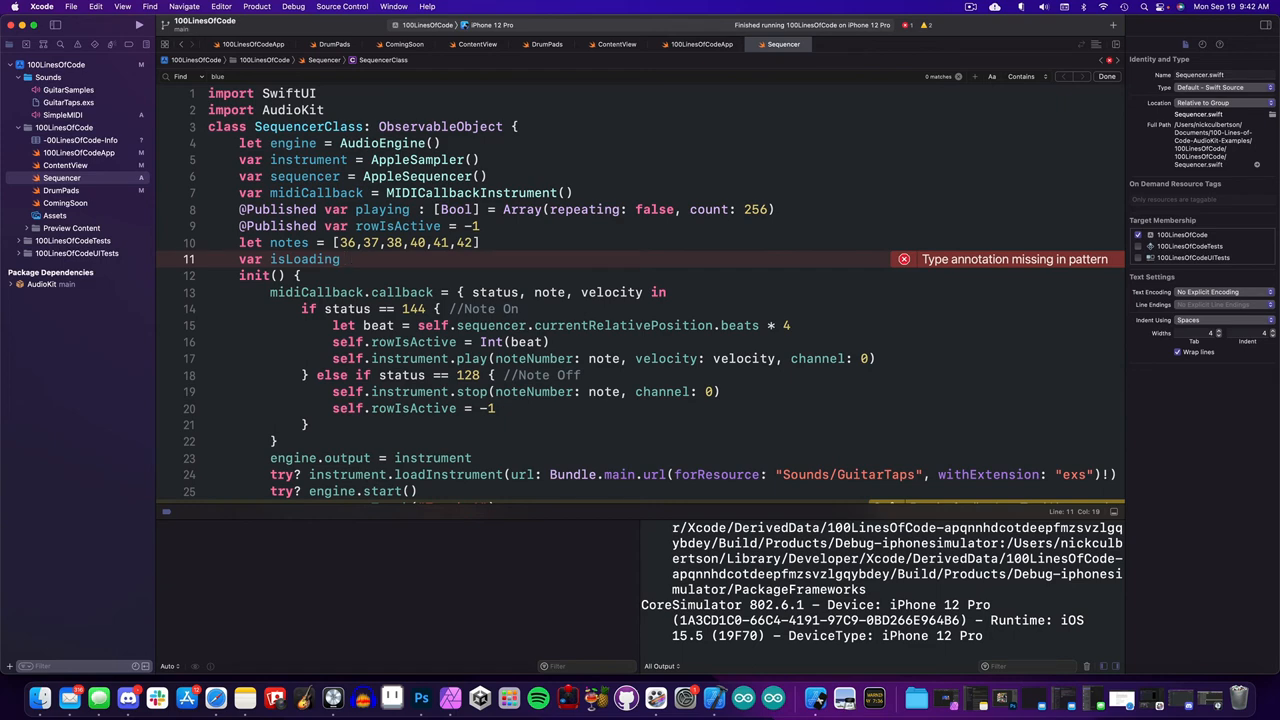
type("= false")
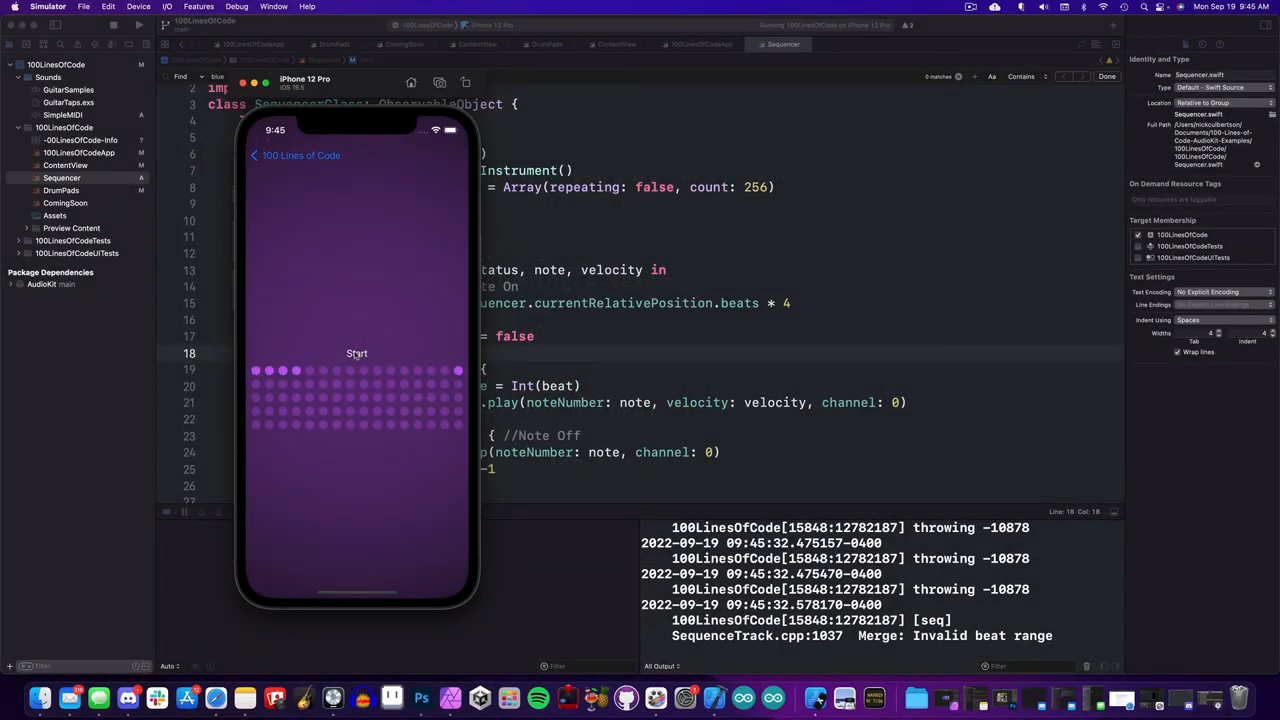
left_click(357, 353)
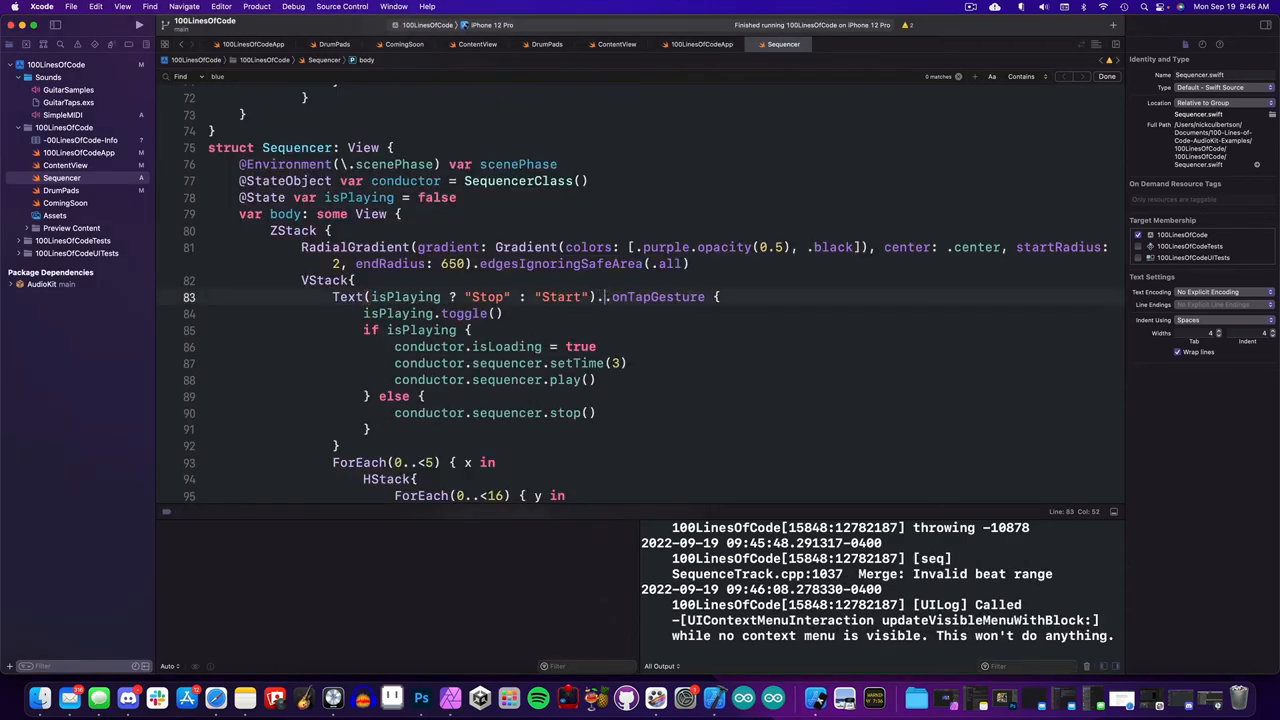
Step: Type .foregroundColor(. after the Start/Stop Text view and scroll down
type("foregroundColor(.")
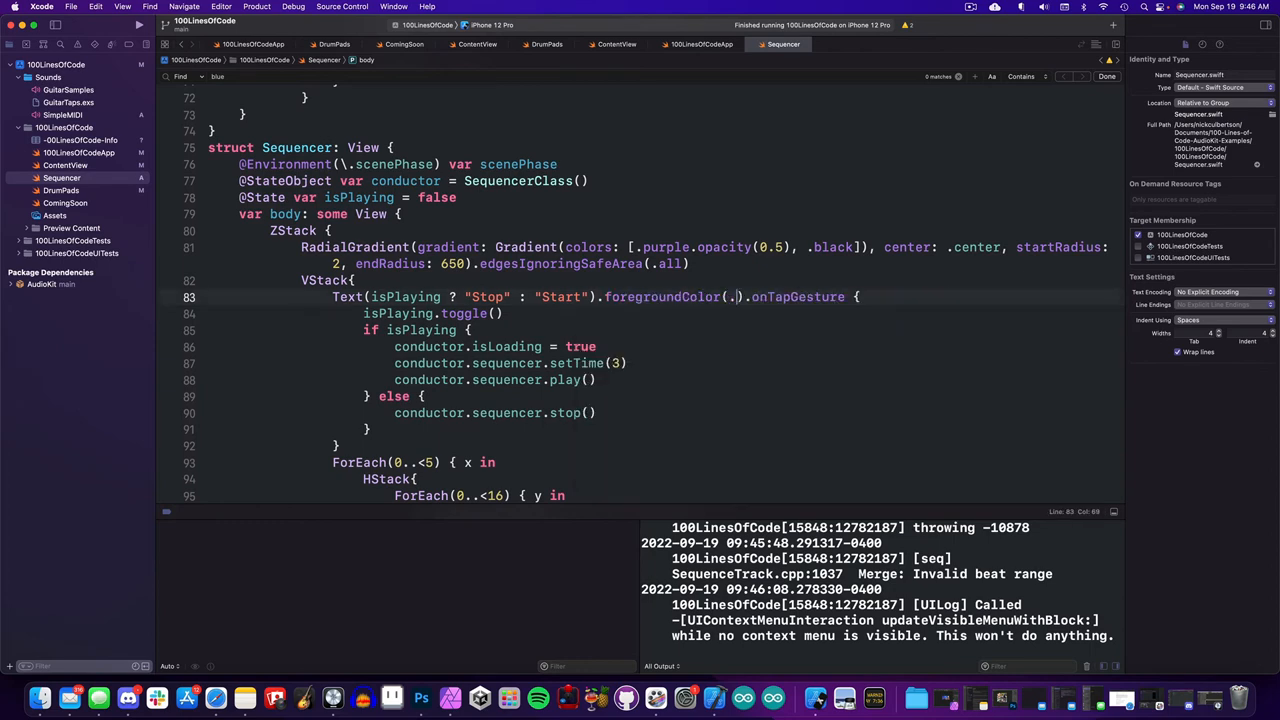
scroll("down", 3)
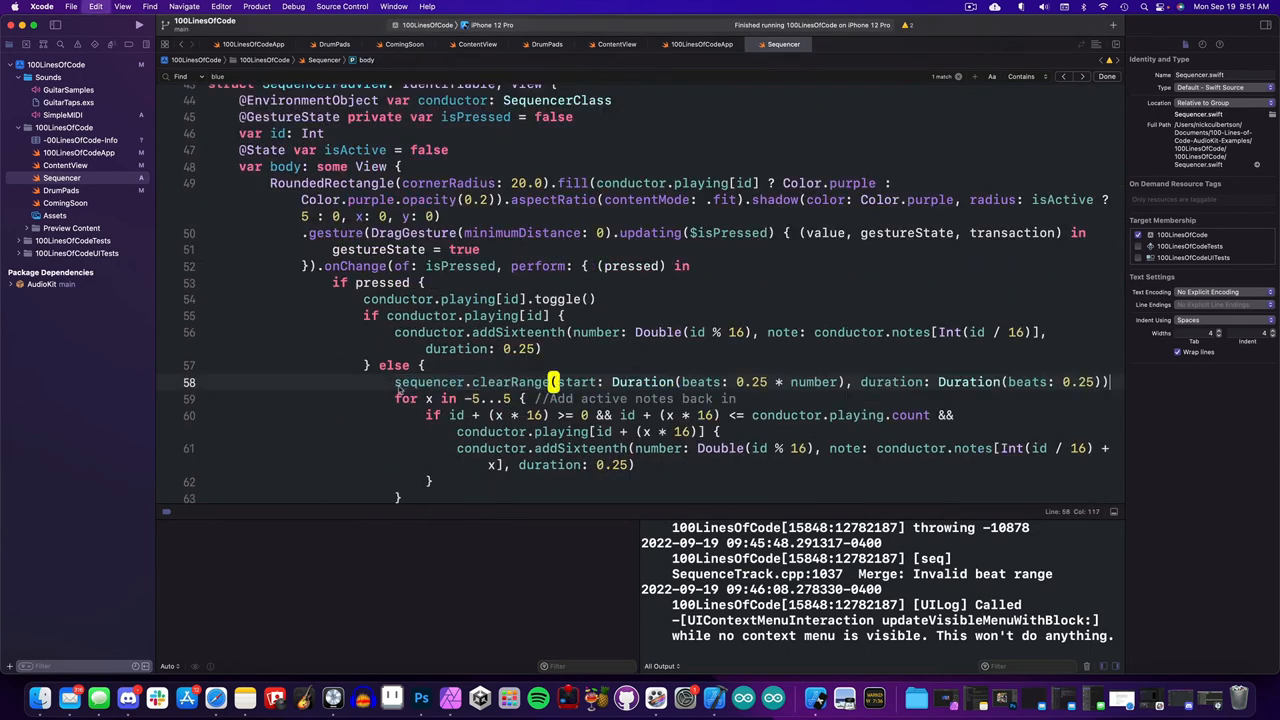
Step: Add "// Remove 16th" and "// Add 16th" comments to the pad branches
type("//Remove 16")
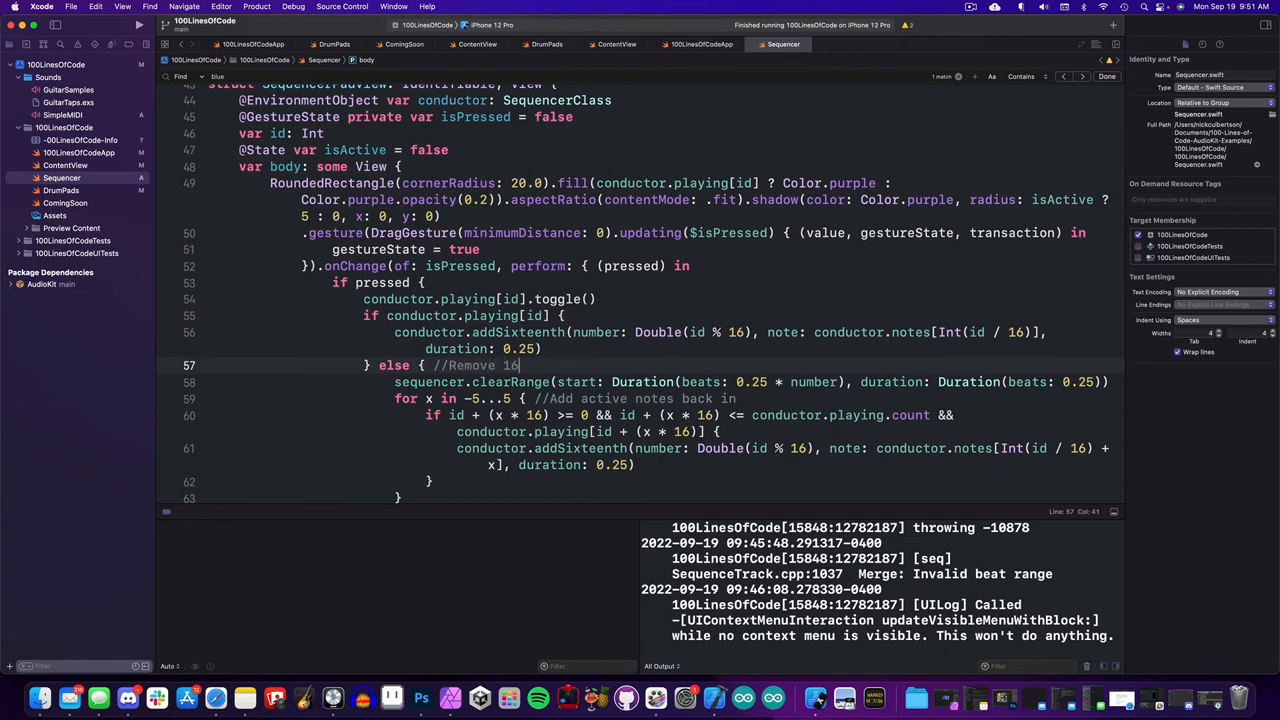
type("// Add 16th")
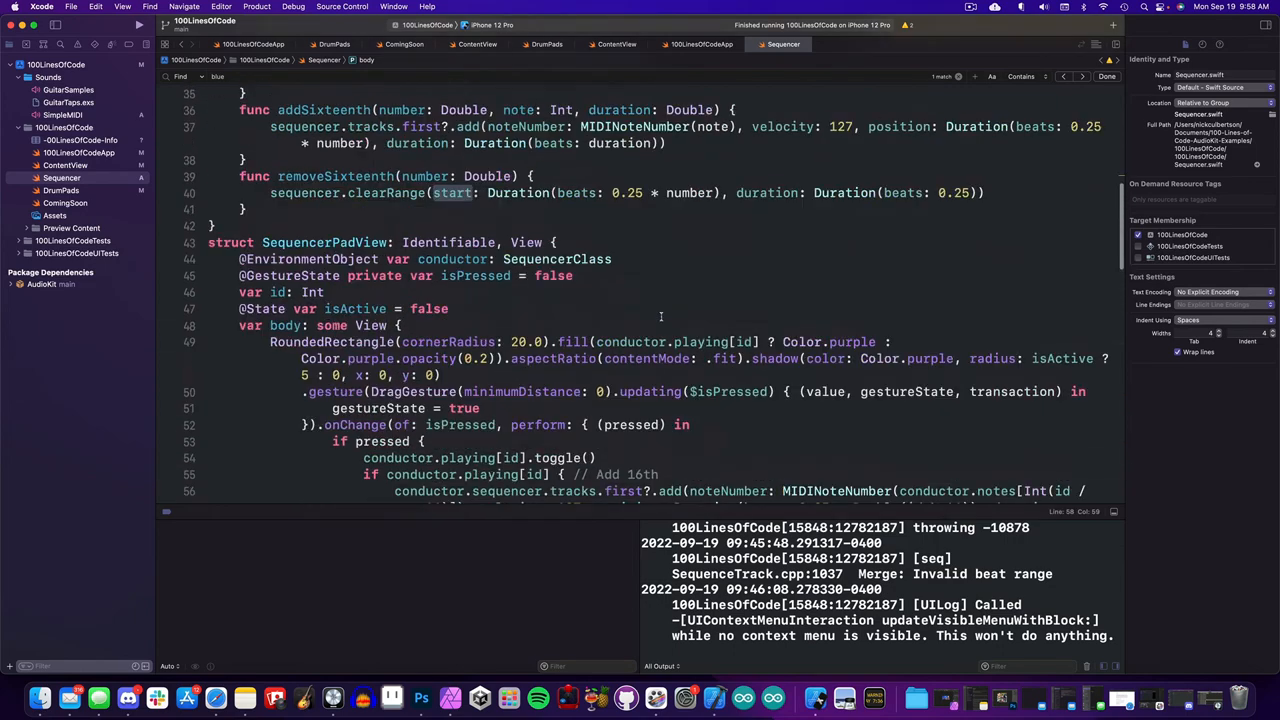
scroll("down", 3)
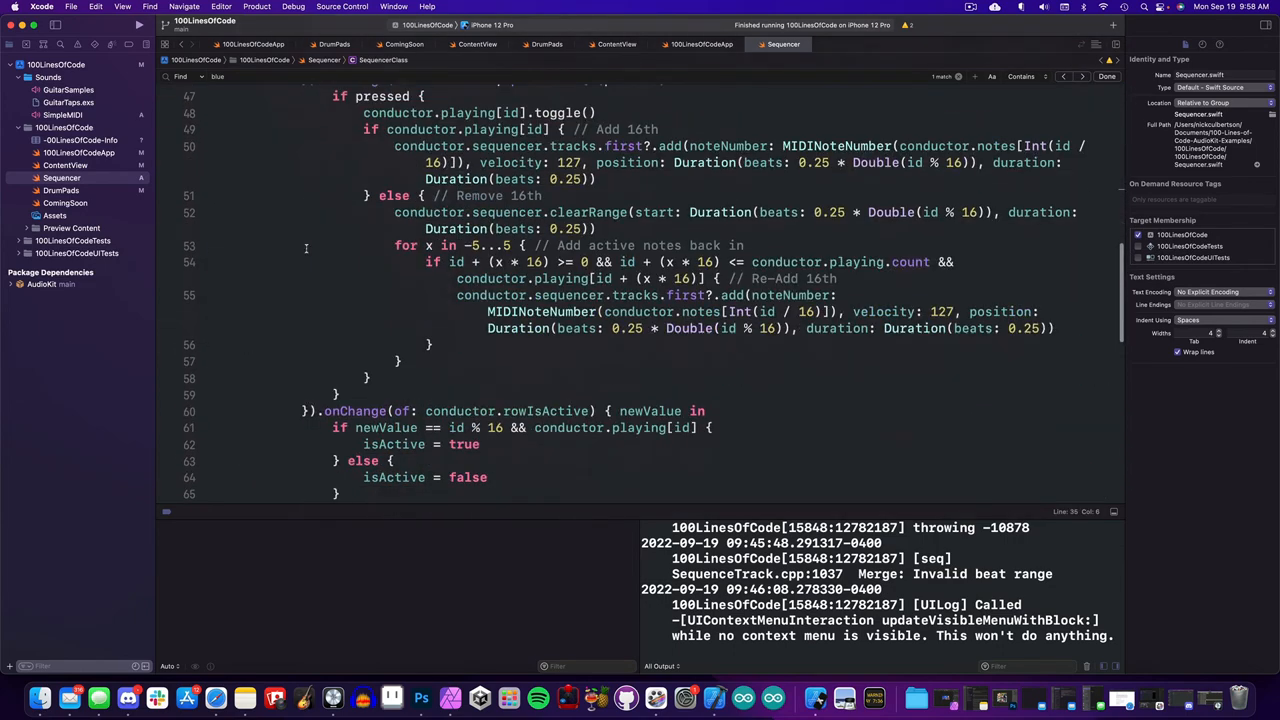
scroll("down", 3)
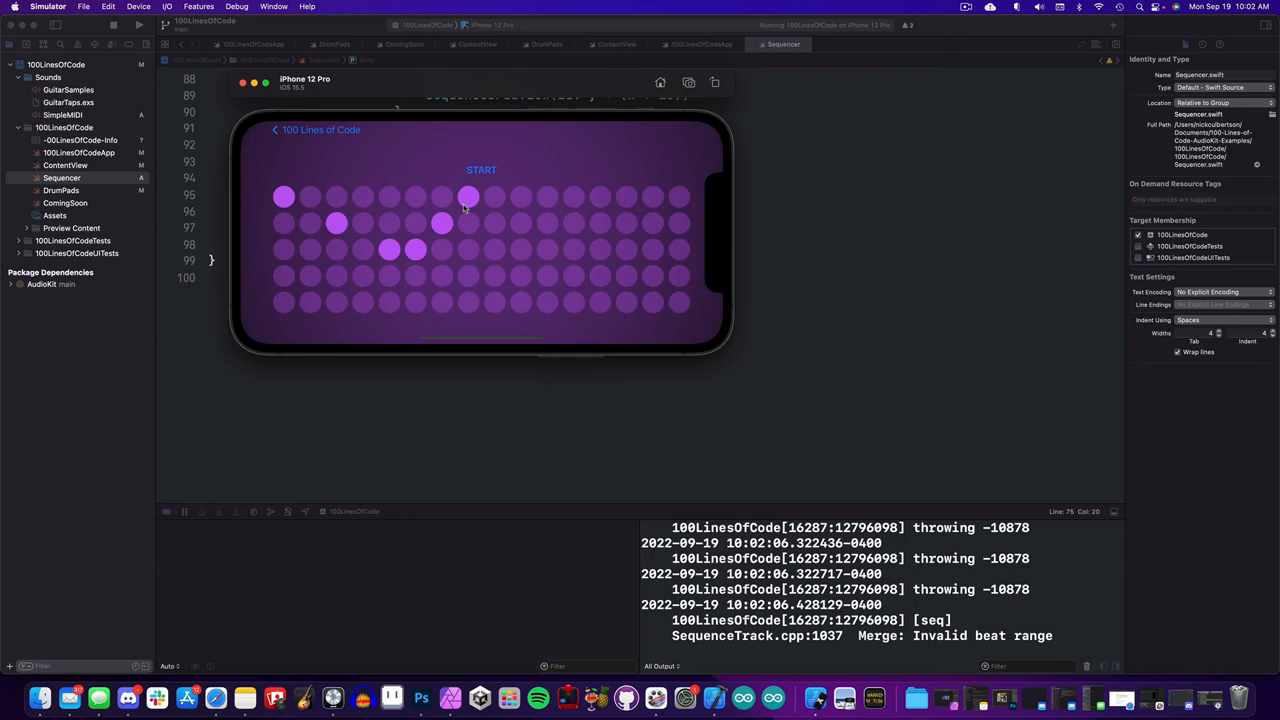
Step: Start the lit-pad pattern playing in the landscape Simulator app, then stop it
left_click(481, 169)
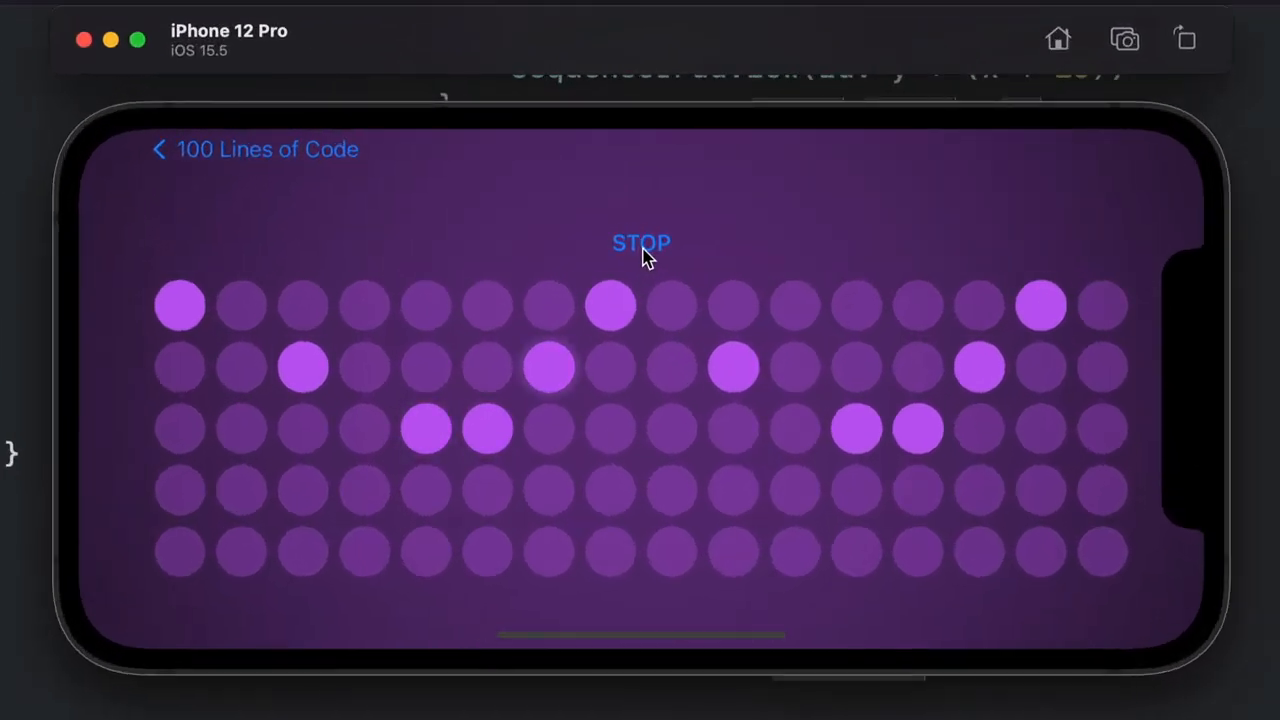
mouse_move(333, 525)
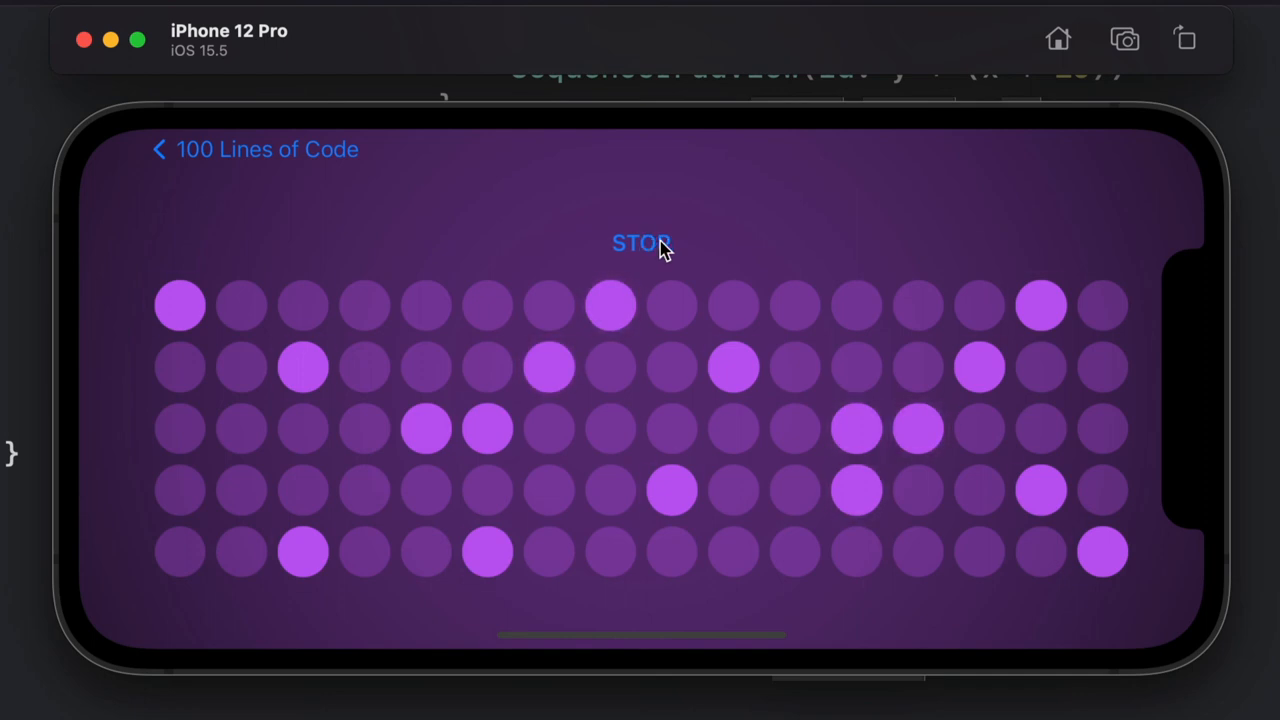
mouse_move(710, 235)
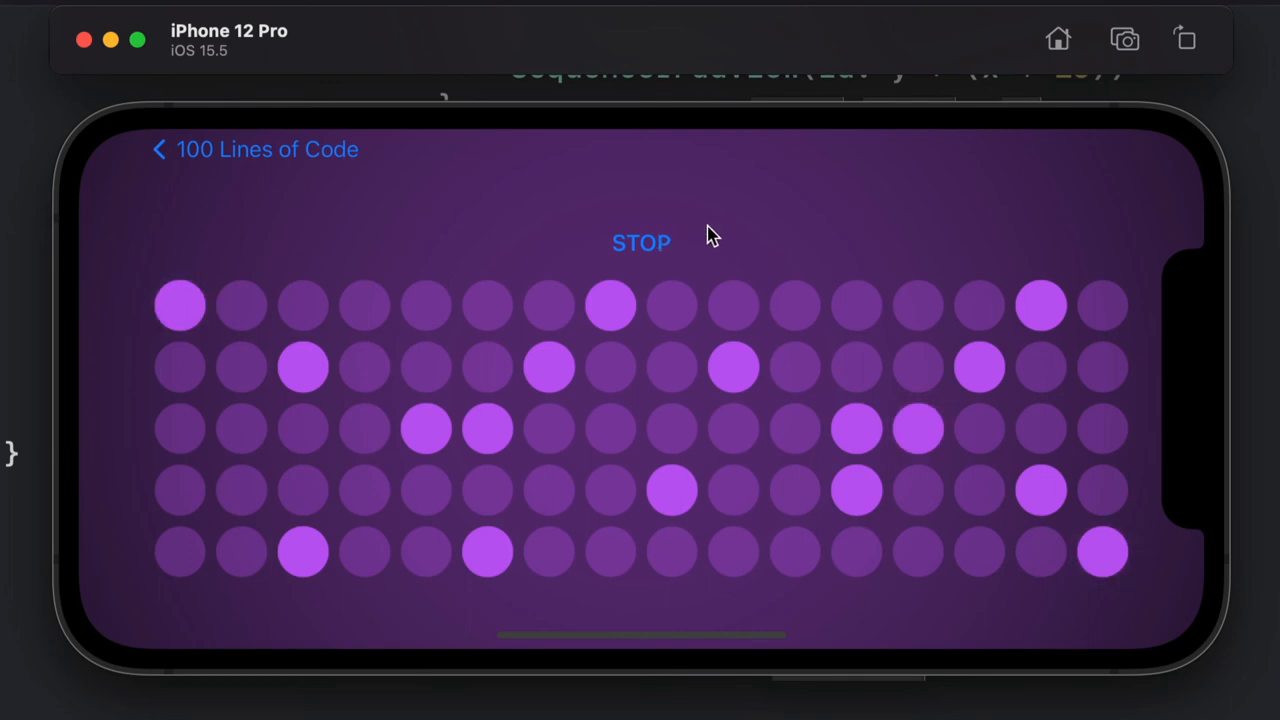
mouse_move(672, 243)
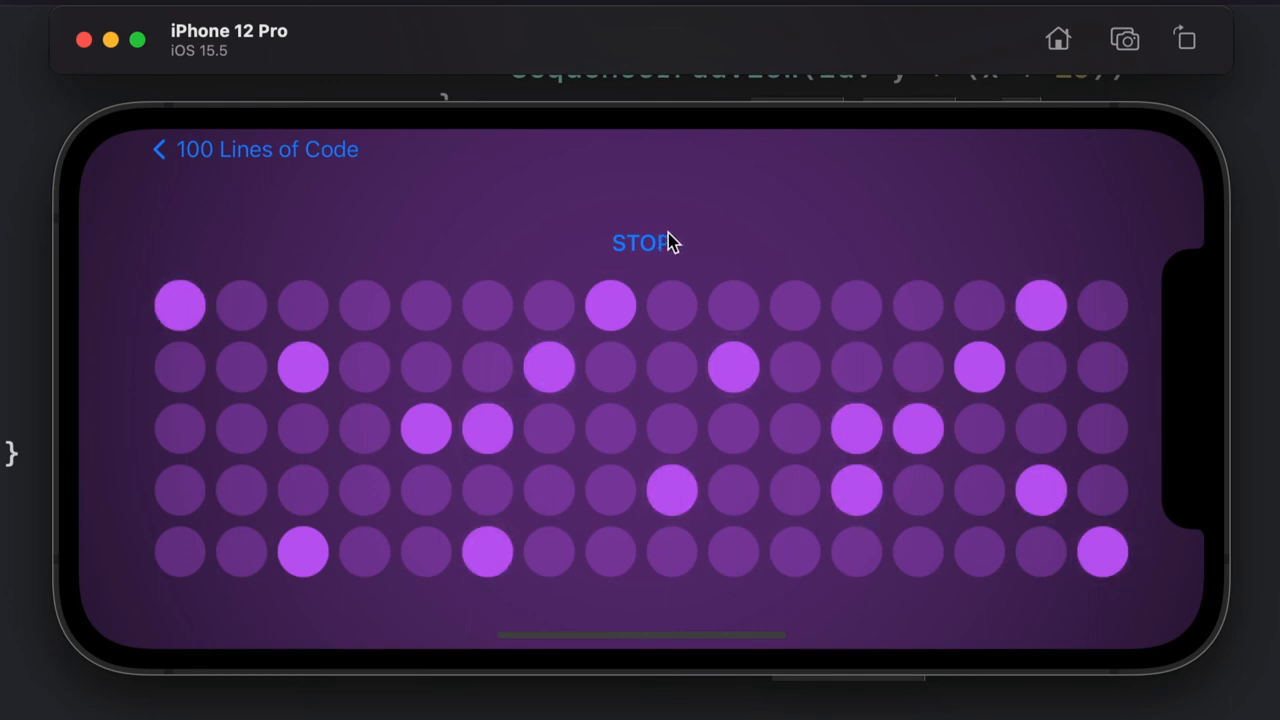
left_click(638, 243)
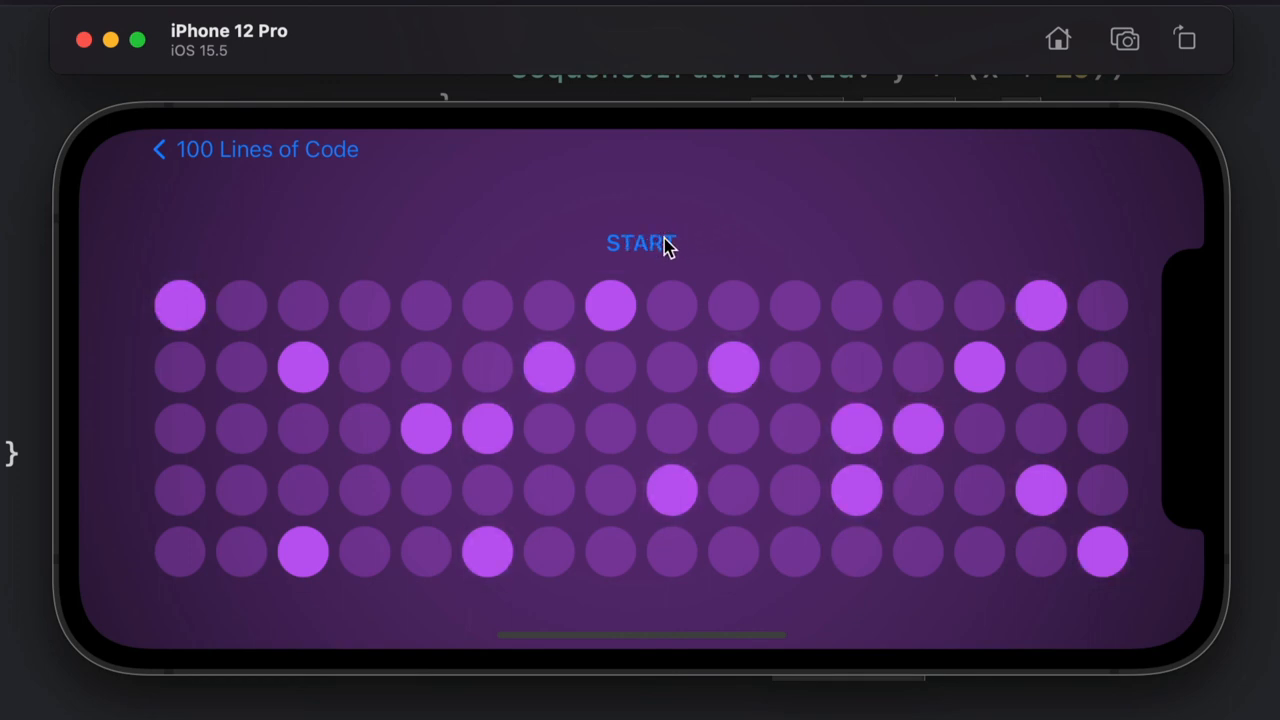